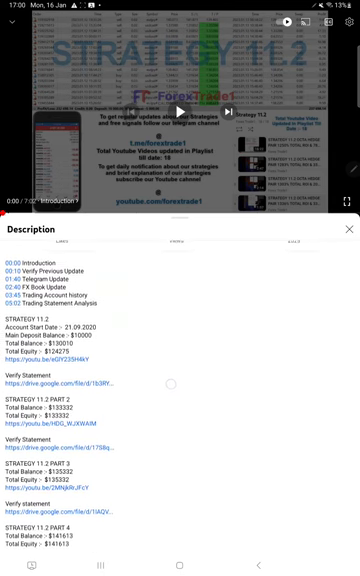
Spin the From year back to 2018 and apply the custom 16 Jan 2018 – 17 Jan 2023 period.
{"action": "scroll", "scroll_direction": "down", "scroll_amount": 3}
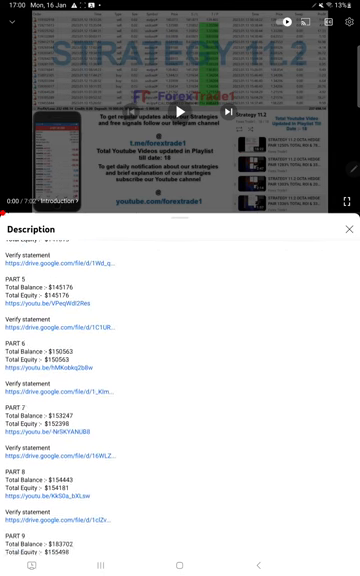
{"action": "scroll", "scroll_direction": "down", "scroll_amount": 3}
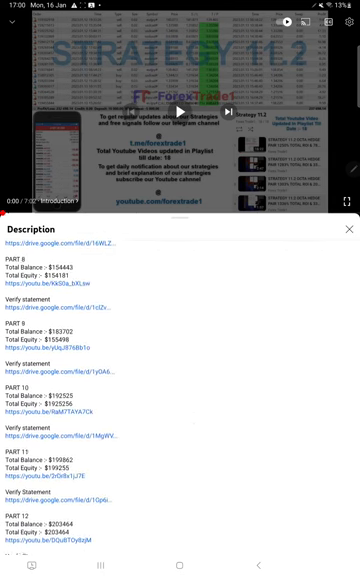
{"action": "scroll", "scroll_direction": "down", "scroll_amount": 3}
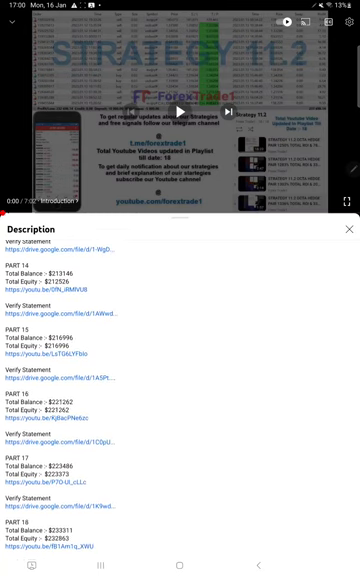
{"action": "scroll", "scroll_direction": "down", "scroll_amount": 3}
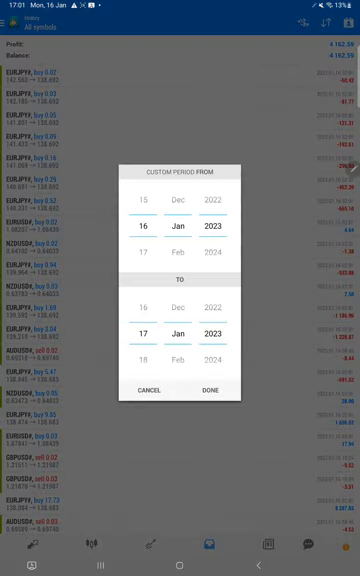
{"action": "scroll", "scroll_direction": "down", "scroll_amount": 3}
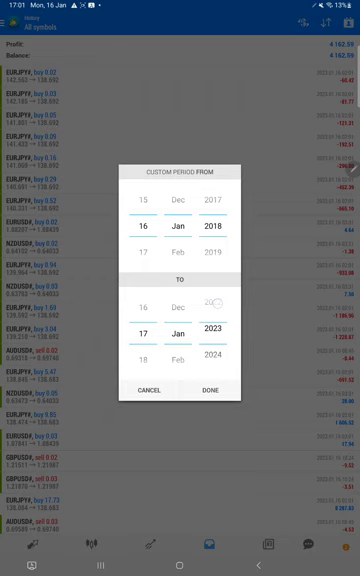
{"action": "left_click", "coordinate": [208, 444]}
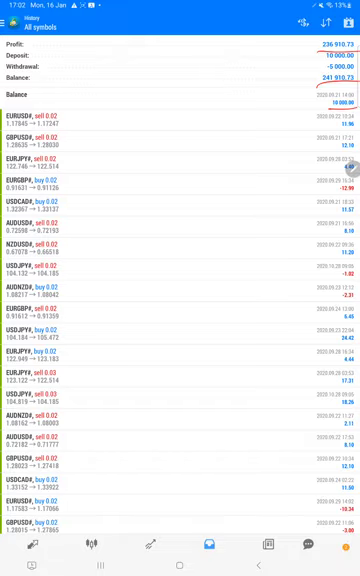
Scroll down through older closed trades, then bring up the Android recent-apps overview.
{"action": "scroll", "scroll_direction": "down", "scroll_amount": 3}
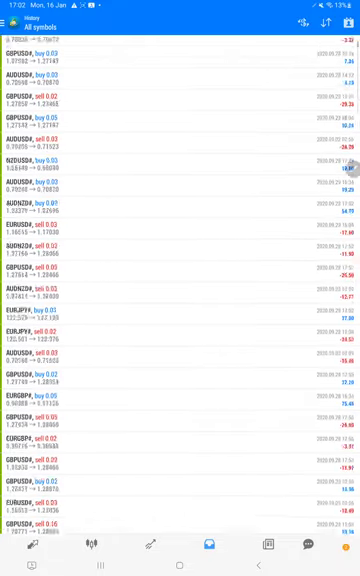
{"action": "scroll", "scroll_direction": "down", "scroll_amount": 3}
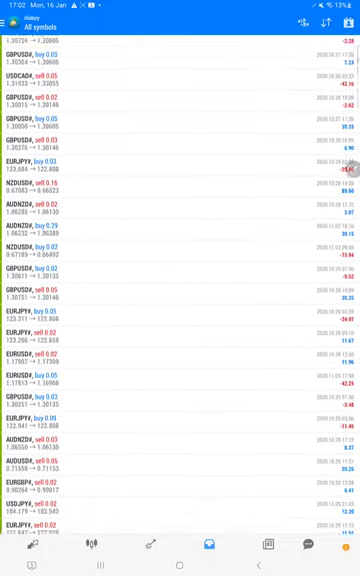
{"action": "scroll", "scroll_direction": "down", "scroll_amount": 3}
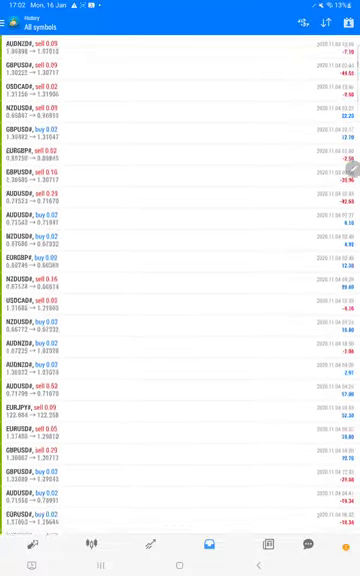
{"action": "scroll", "scroll_direction": "down", "scroll_amount": 3}
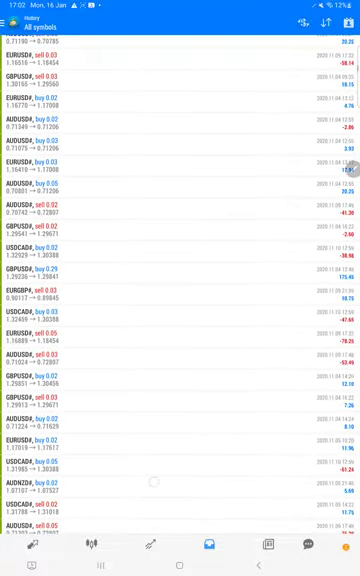
{"action": "left_click", "coordinate": [180, 556]}
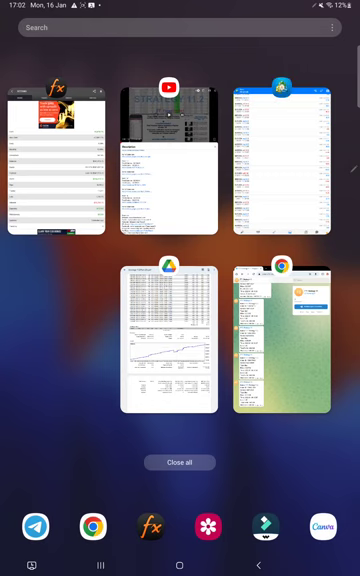
{"action": "left_click", "coordinate": [58, 164]}
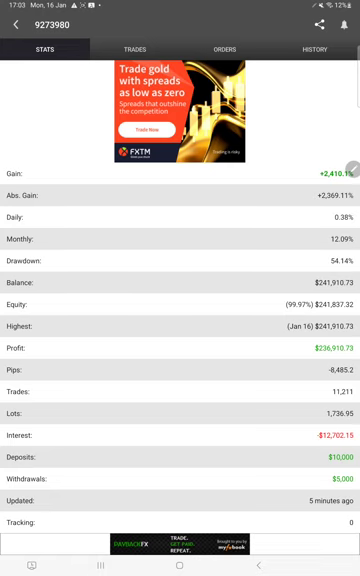
{"action": "left_click", "coordinate": [144, 48]}
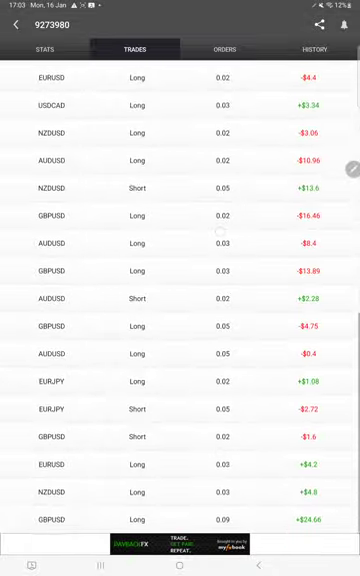
Check the empty ORDERS tab, then scroll through the HISTORY tab's closed trades.
{"action": "left_click", "coordinate": [224, 48]}
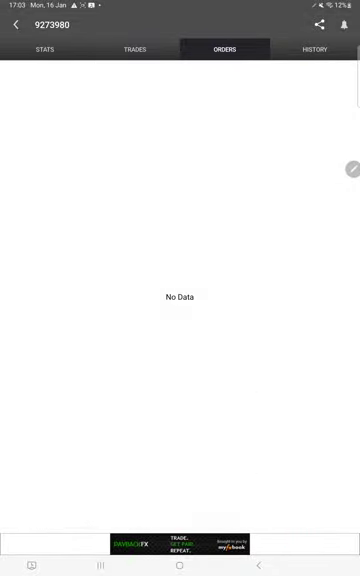
{"action": "left_click", "coordinate": [316, 50]}
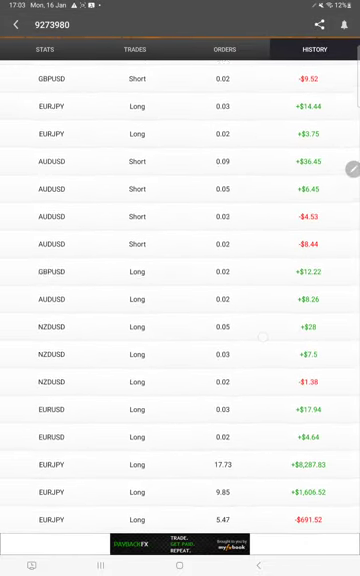
{"action": "scroll", "scroll_direction": "down", "scroll_amount": 3}
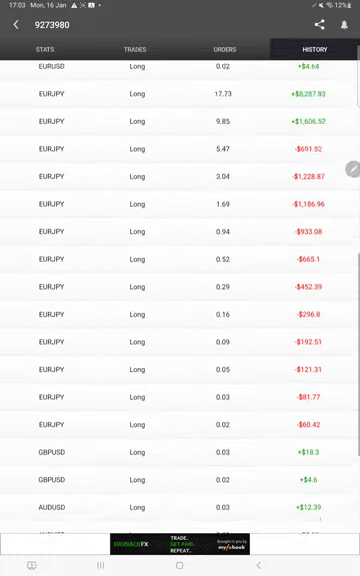
{"action": "scroll", "scroll_direction": "down", "scroll_amount": 3}
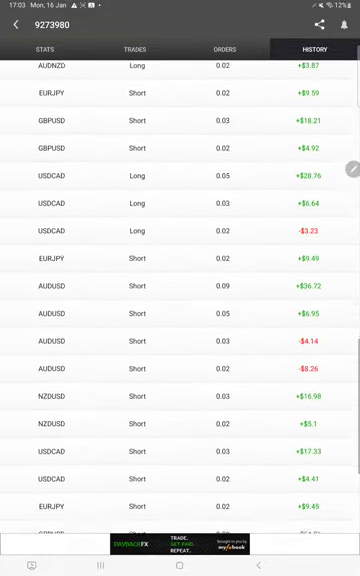
{"action": "scroll", "scroll_direction": "down", "scroll_amount": 3}
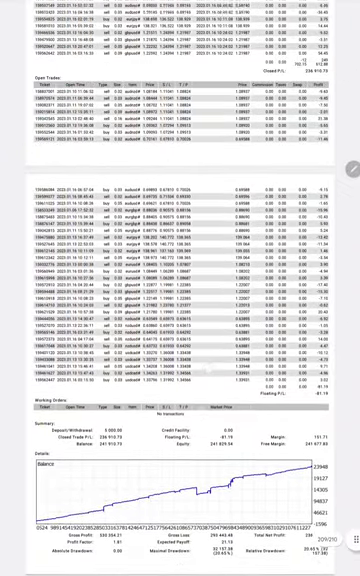
Scroll the MT4 detailed statement down to its Summary totals and Balance graph.
{"action": "scroll", "scroll_direction": "down", "scroll_amount": 3}
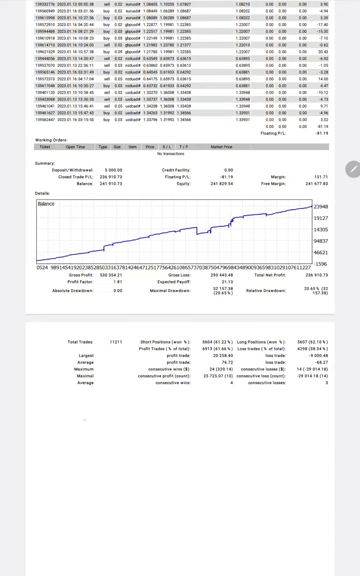
{"action": "scroll", "scroll_direction": "down", "scroll_amount": 3}
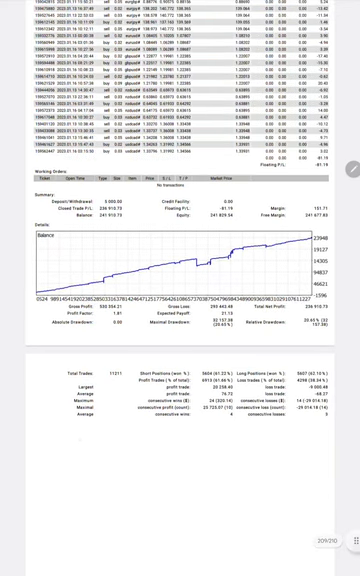